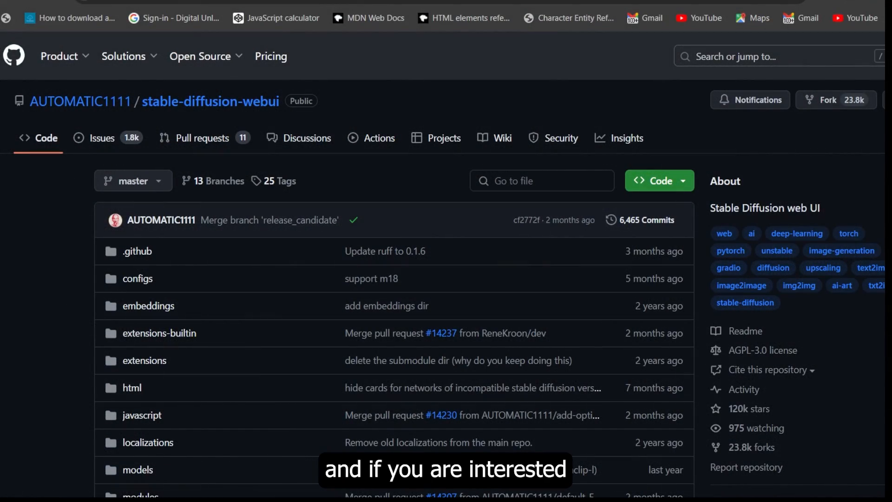
Scroll the local web UI, glance at the Extras tab, then return to txt2img
{"action": "scroll", "scroll_direction": "down", "scroll_amount": 3}
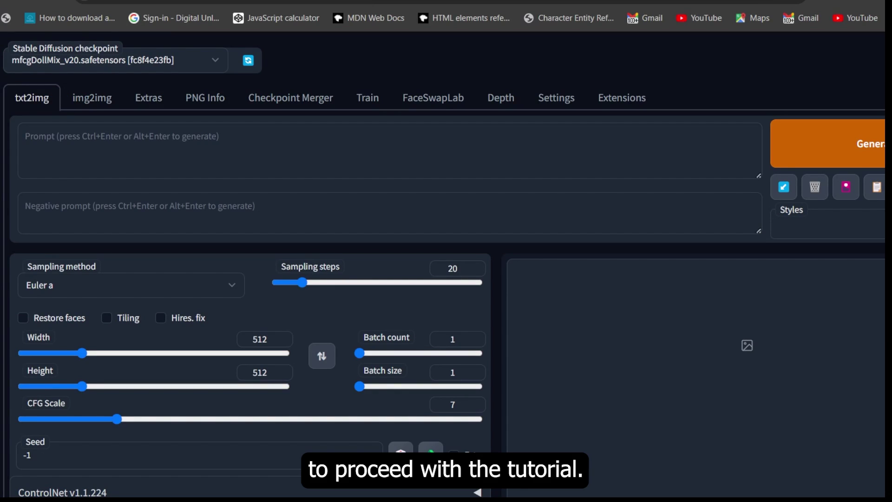
{"action": "scroll", "scroll_direction": "down", "scroll_amount": 3}
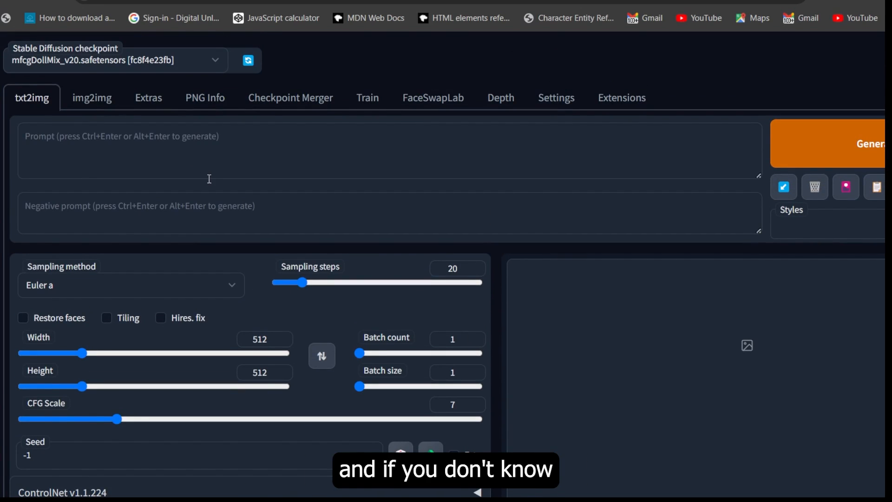
{"action": "left_click", "coordinate": [148, 98]}
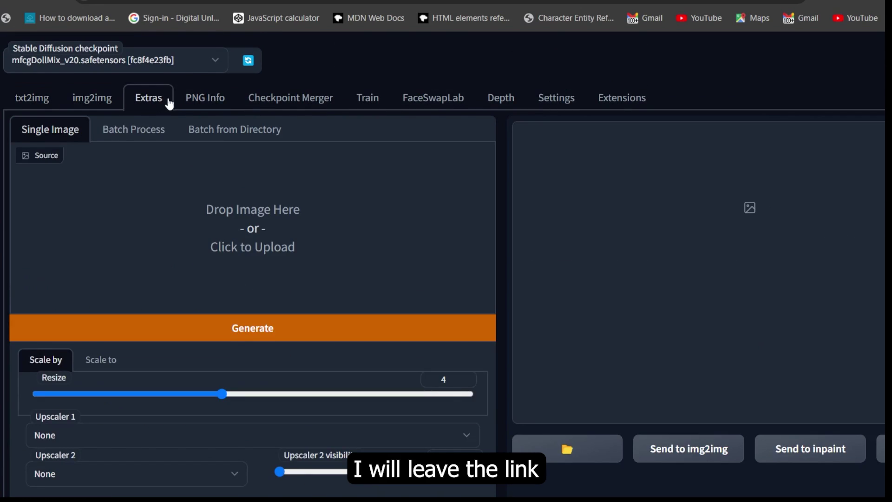
{"action": "left_click", "coordinate": [622, 98]}
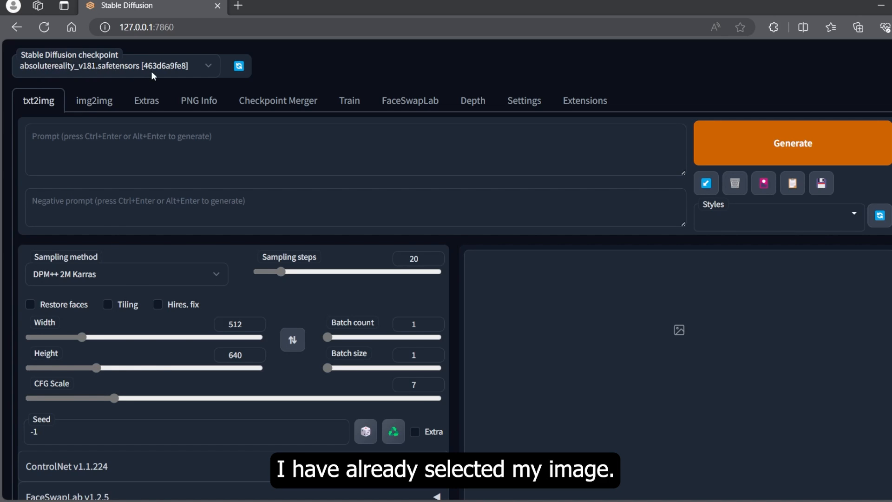
Enable ControlNet Unit 0 with Low VRAM and the Inpaint (inpaint_only) control type
{"action": "scroll", "scroll_direction": "down", "scroll_amount": 3}
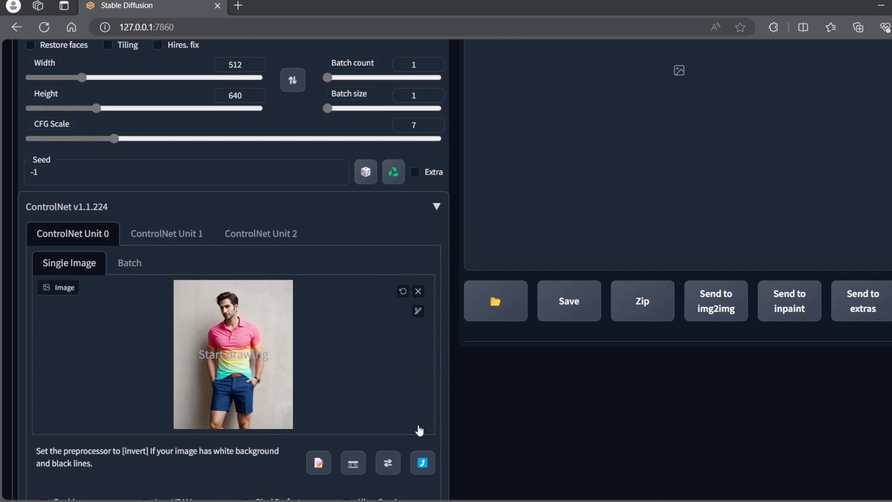
{"action": "scroll", "scroll_direction": "down", "scroll_amount": 3}
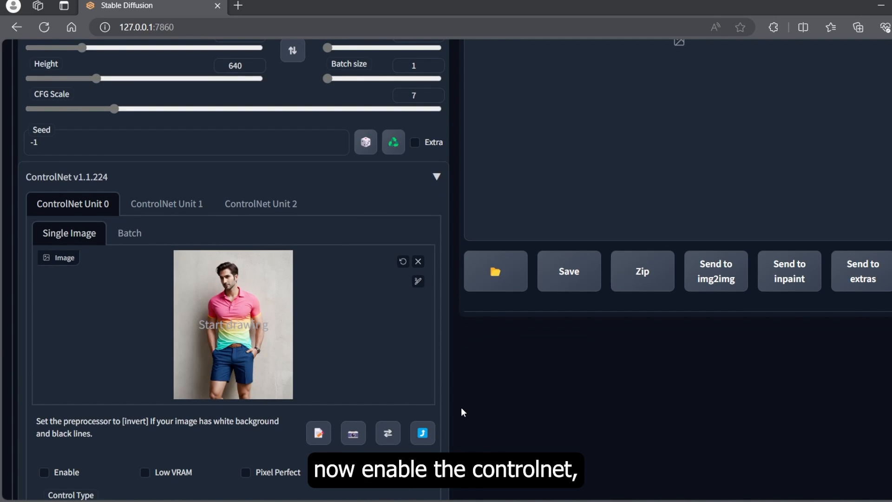
{"action": "scroll", "scroll_direction": "down", "scroll_amount": 3}
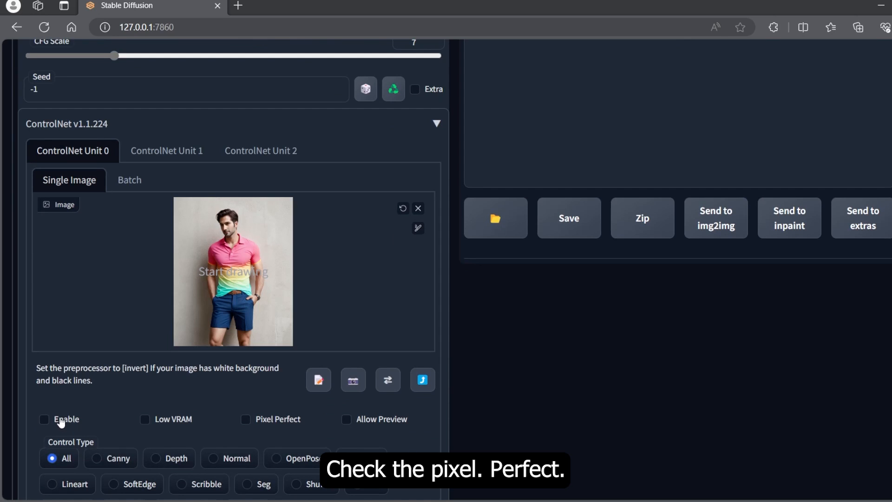
{"action": "left_click", "coordinate": [43, 419]}
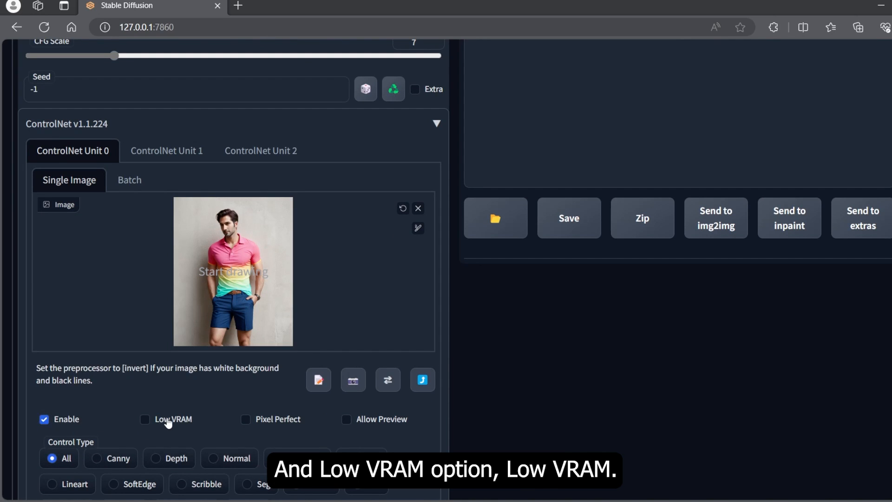
{"action": "left_click", "coordinate": [245, 419]}
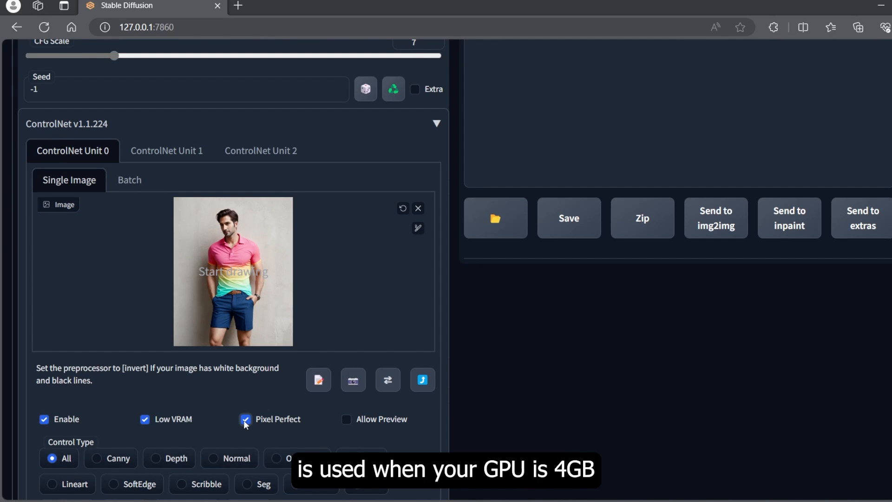
{"action": "scroll", "scroll_direction": "down", "scroll_amount": 3}
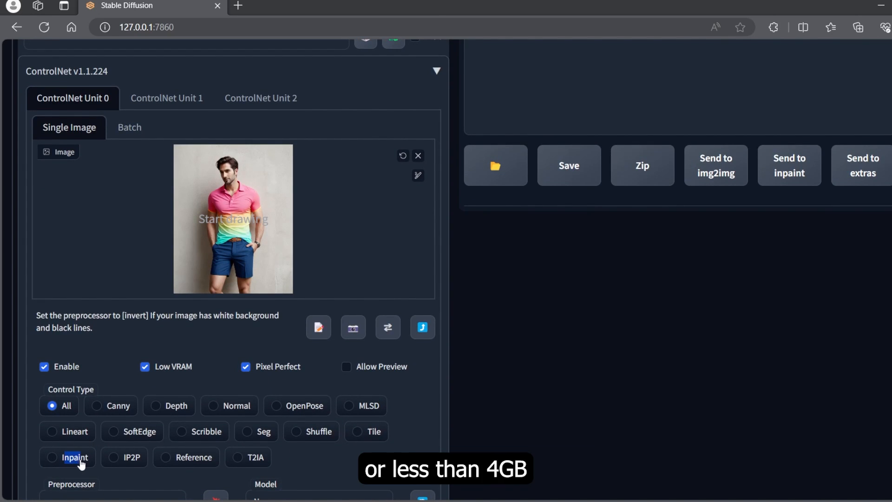
{"action": "left_click", "coordinate": [51, 456]}
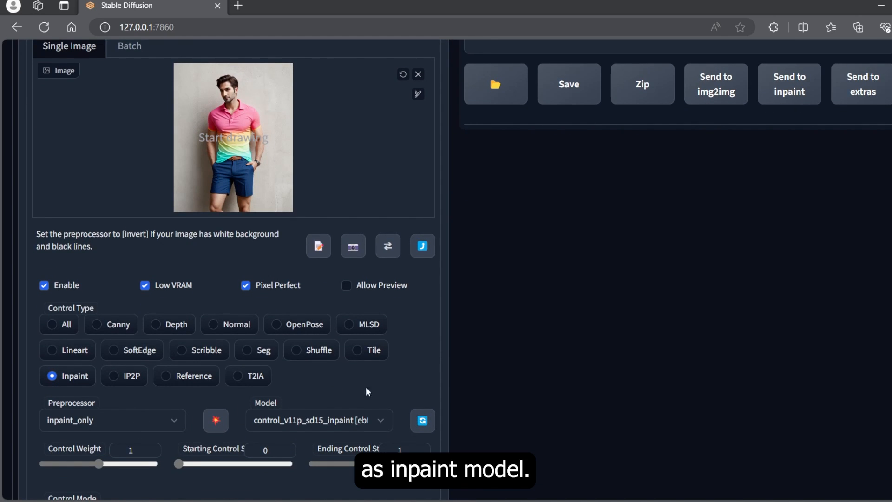
{"action": "scroll", "scroll_direction": "down", "scroll_amount": 3}
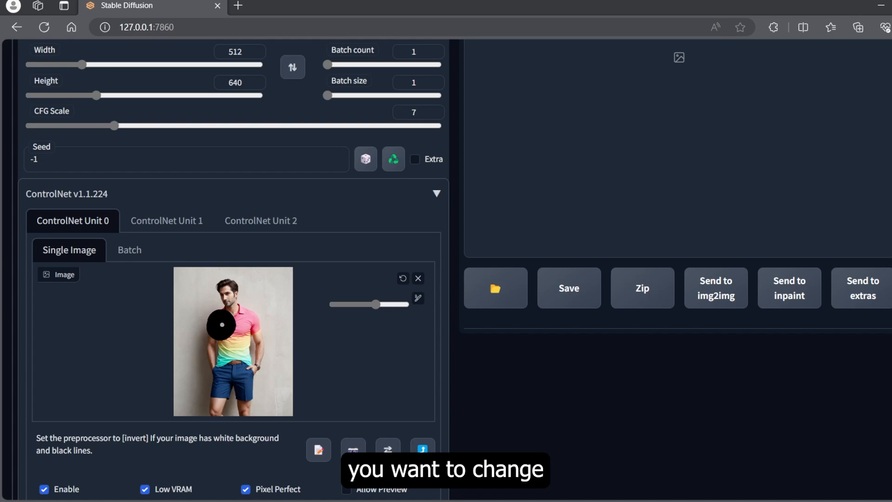
Paint a mask over the man's shirt in the ControlNet image
{"action": "left_click_drag", "start_coordinate": [221, 324], "coordinate": [239, 341]}
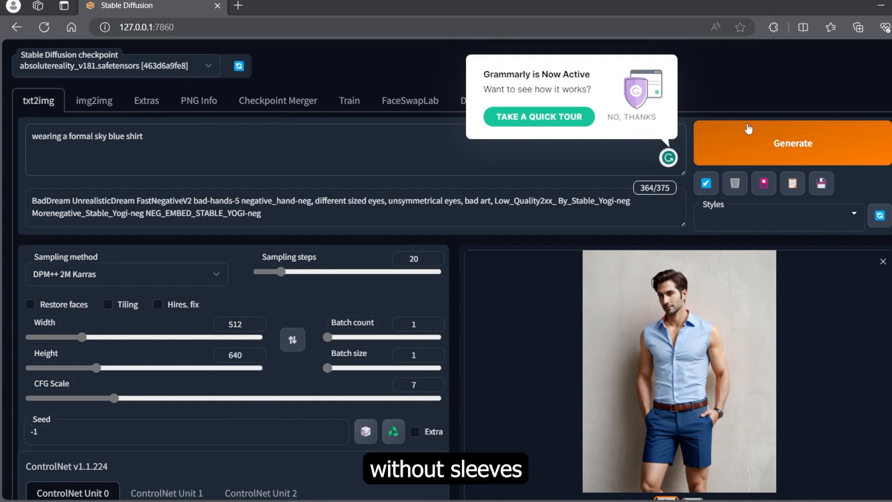
Trim the prompt's clothing description down to 'wearing a'
{"action": "left_click", "coordinate": [792, 142]}
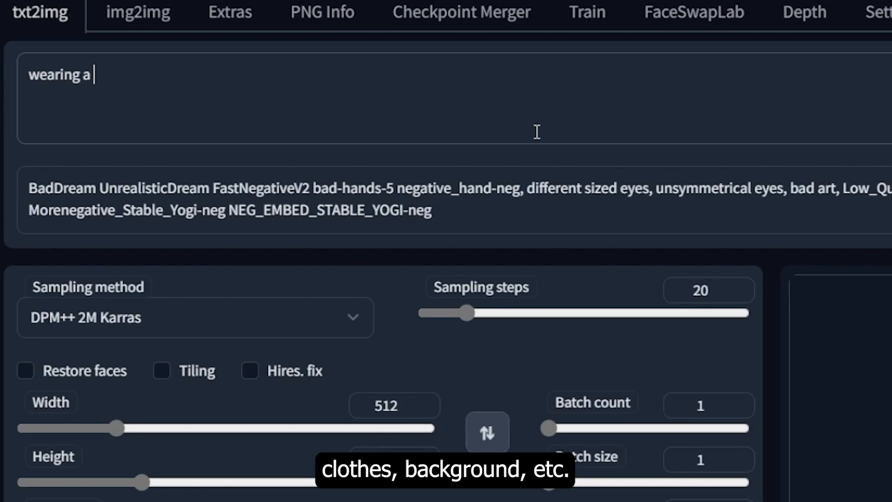
Complete the prompt as 'wearing a red t-shirt' and generate the man in a red t-shirt
{"action": "type", "text": "t-shirt"}
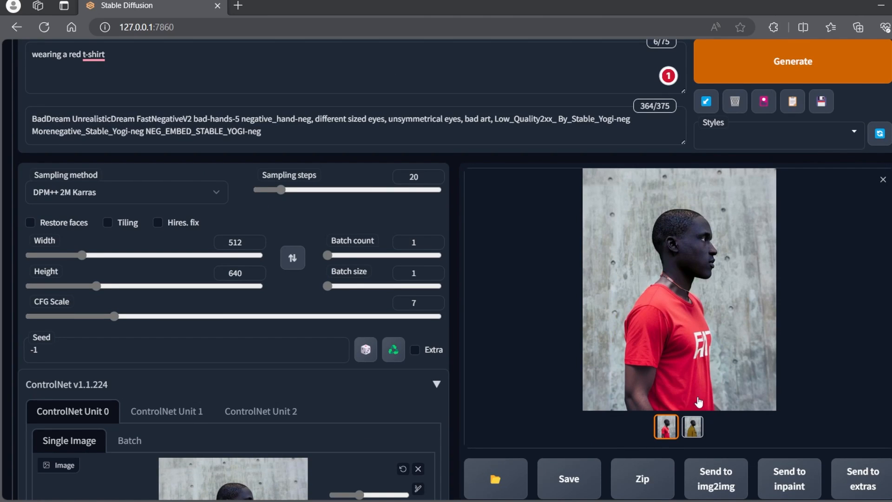
{"action": "left_click", "coordinate": [692, 427]}
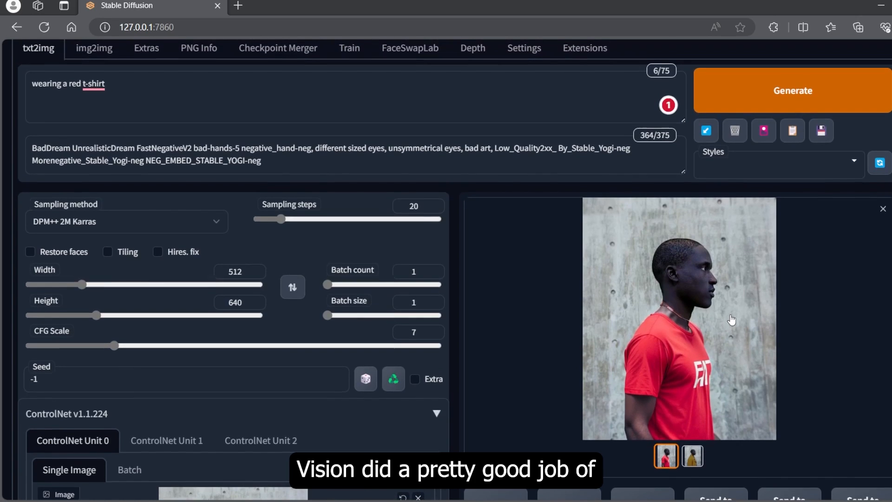
{"action": "scroll", "scroll_direction": "down", "scroll_amount": 3}
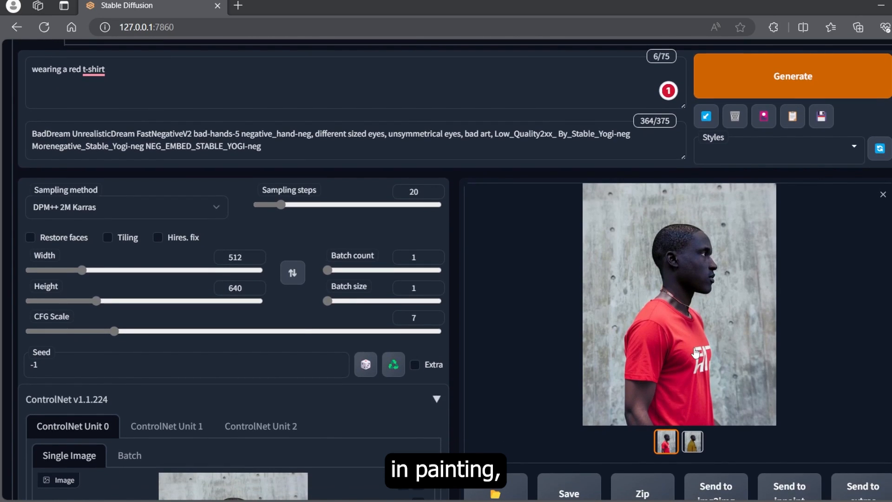
{"action": "mouse_move", "coordinate": [551, 216]}
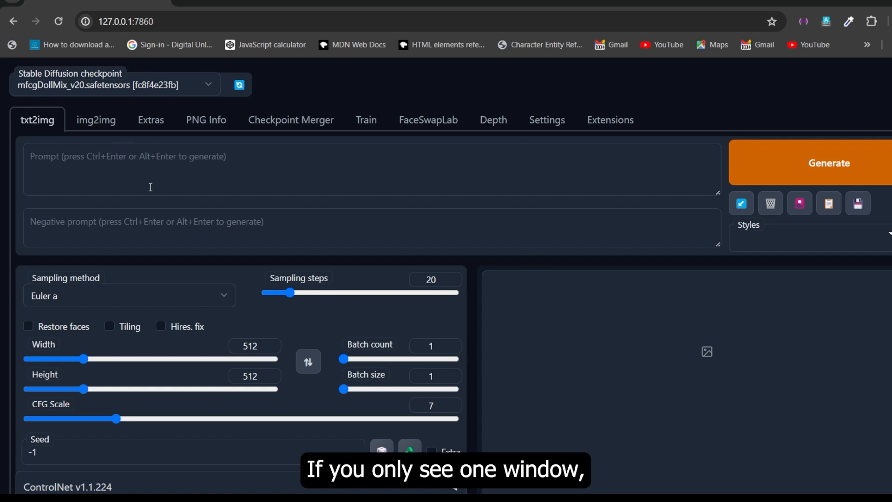
In Settings > ControlNet, set 'Multi ControlNet: Max models amount' to about 10
{"action": "scroll", "scroll_direction": "down", "scroll_amount": 3}
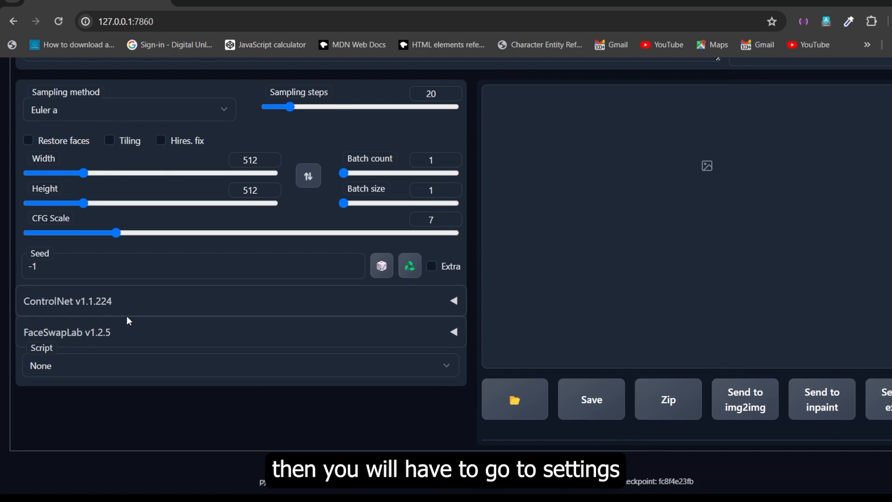
{"action": "left_click", "coordinate": [68, 301]}
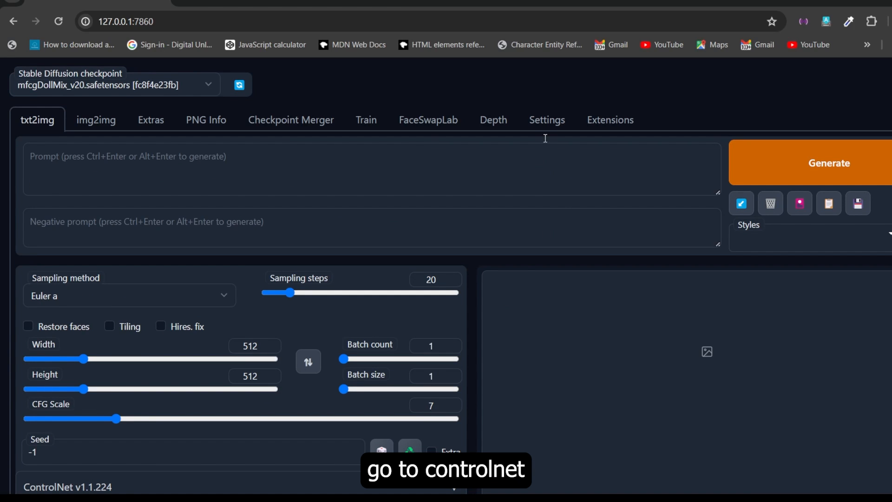
{"action": "left_click", "coordinate": [547, 119]}
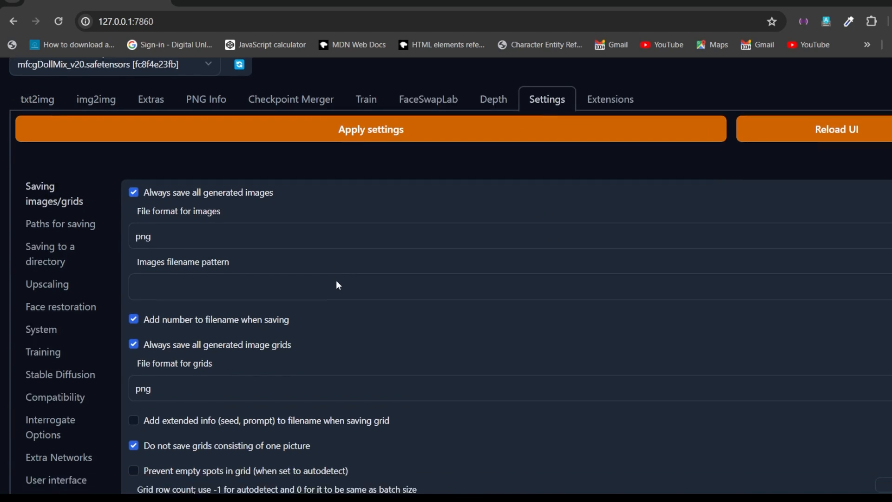
{"action": "scroll", "scroll_direction": "down", "scroll_amount": 3}
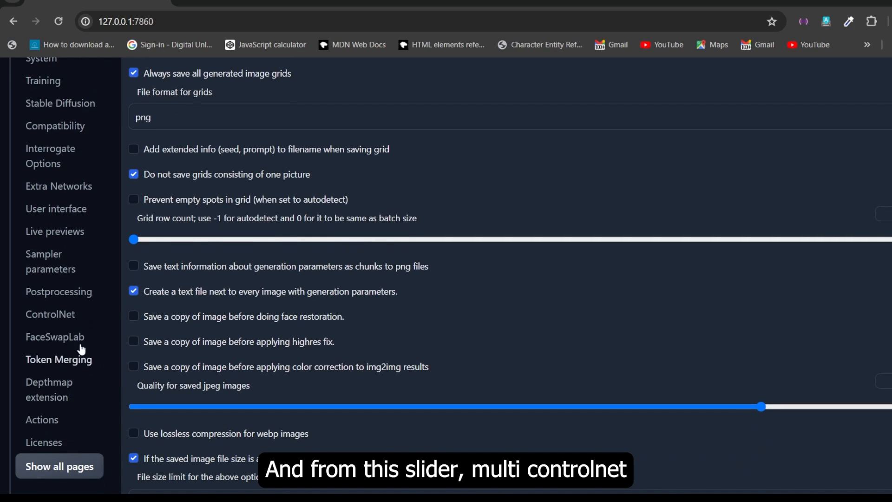
{"action": "left_click", "coordinate": [50, 314]}
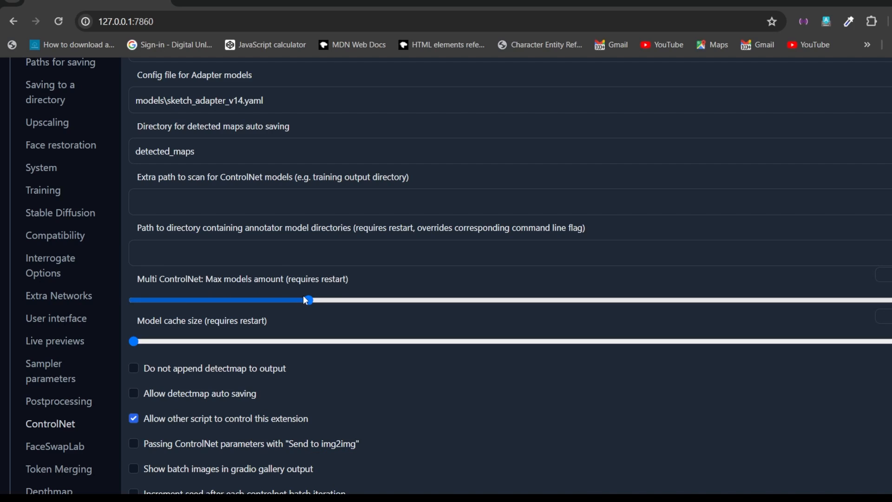
{"action": "left_click_drag", "start_coordinate": [306, 300], "coordinate": [395, 300]}
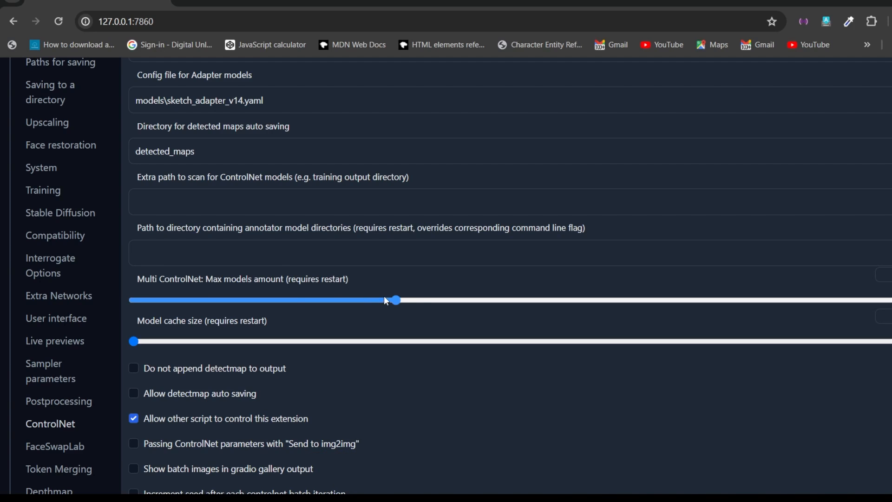
{"action": "left_click_drag", "start_coordinate": [395, 300], "coordinate": [832, 299]}
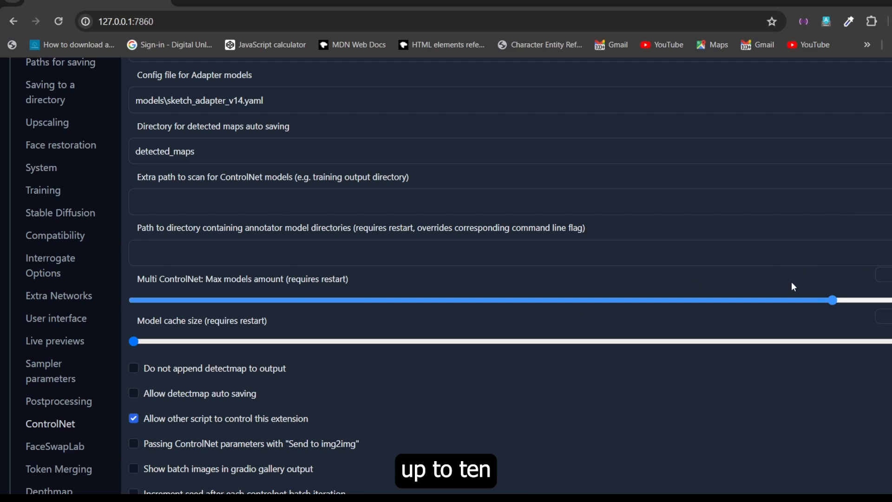
{"action": "left_click_drag", "start_coordinate": [832, 300], "coordinate": [309, 300]}
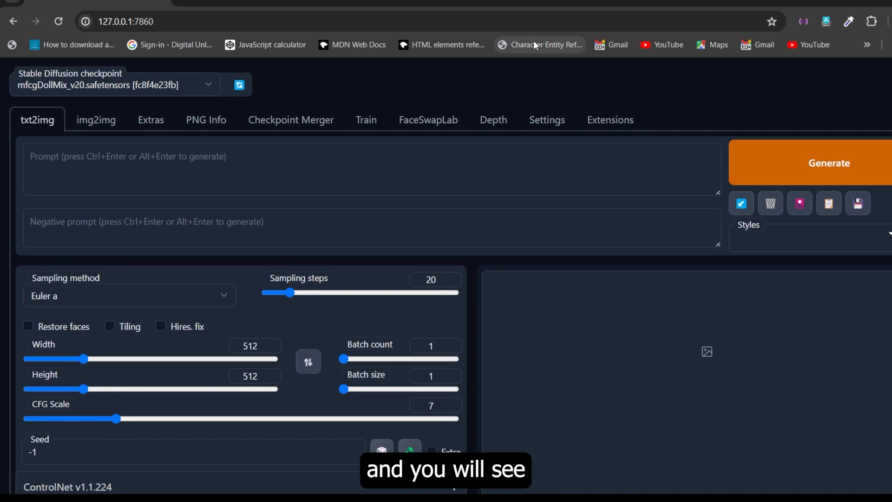
{"action": "left_click", "coordinate": [546, 120]}
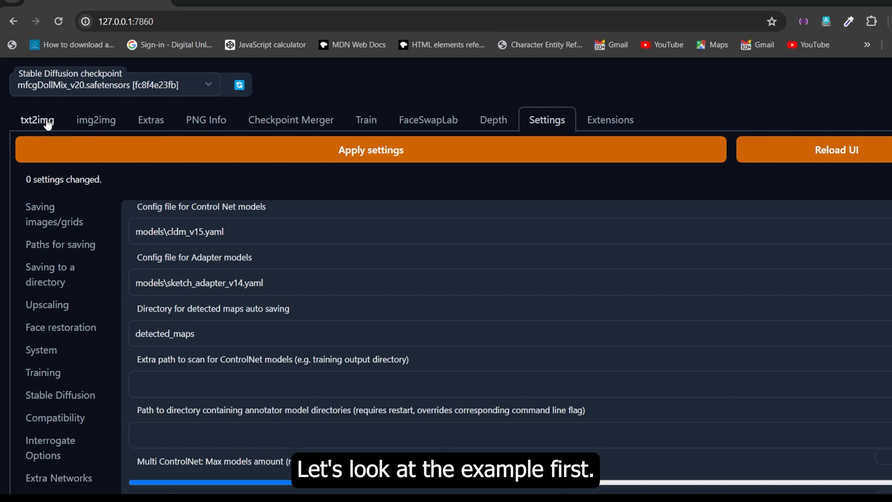
Go back to txt2img to view the yellow dress result and ControlNet Unit 0
{"action": "left_click", "coordinate": [36, 120]}
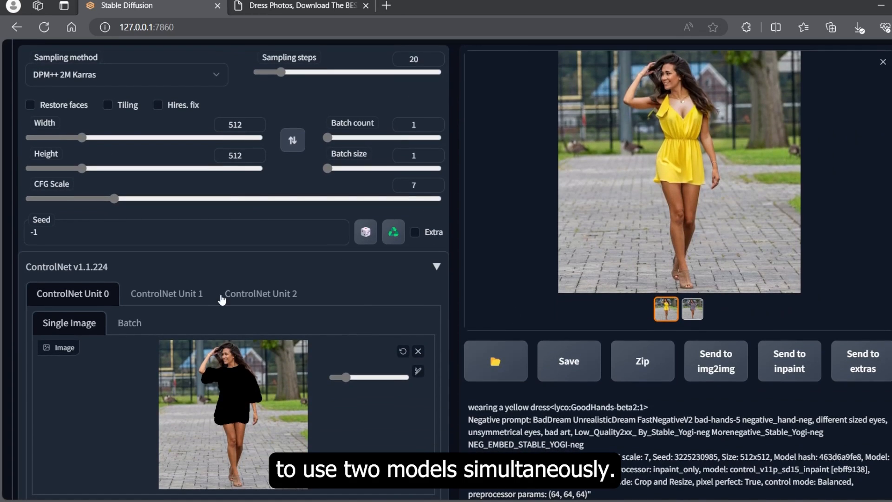
Enable ControlNet Unit 1 with Low VRAM and Canny, then regenerate the yellow dress image
{"action": "left_click", "coordinate": [167, 293]}
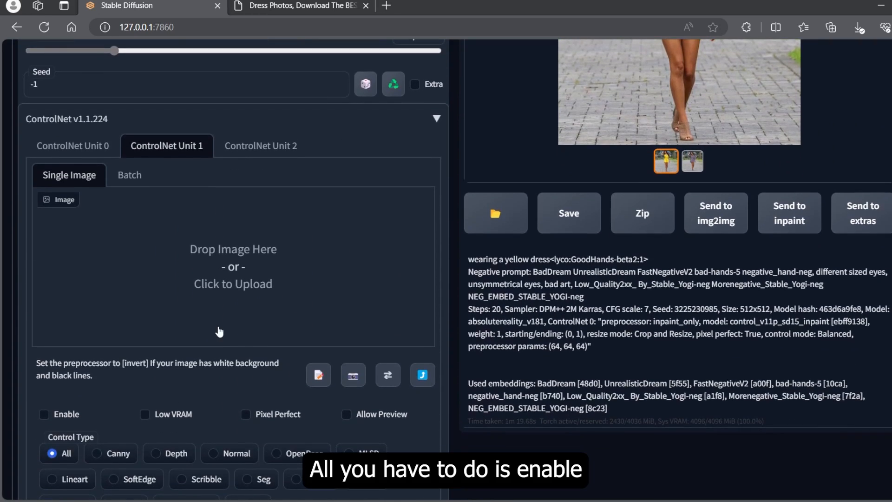
{"action": "left_click", "coordinate": [95, 343]}
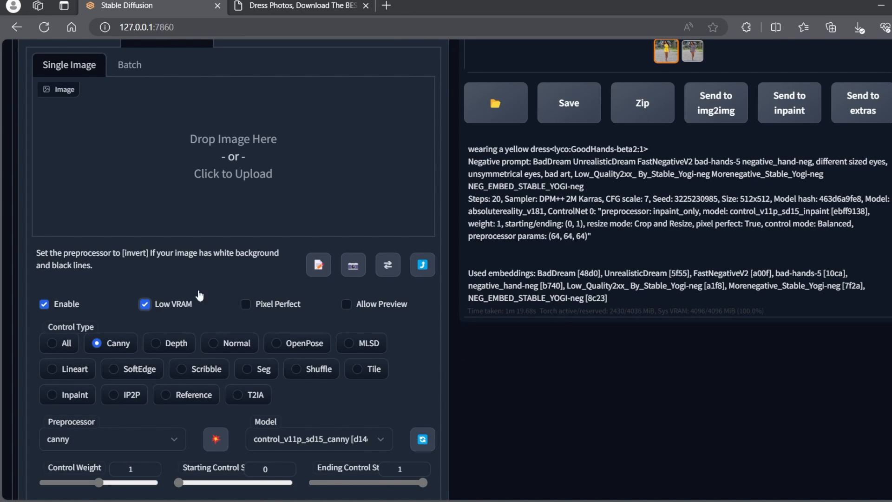
{"action": "left_click", "coordinate": [245, 304]}
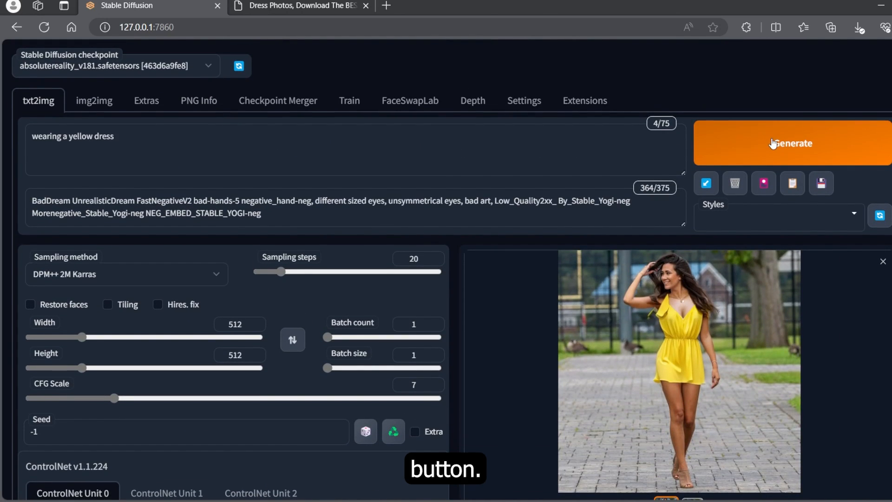
{"action": "left_click", "coordinate": [791, 142]}
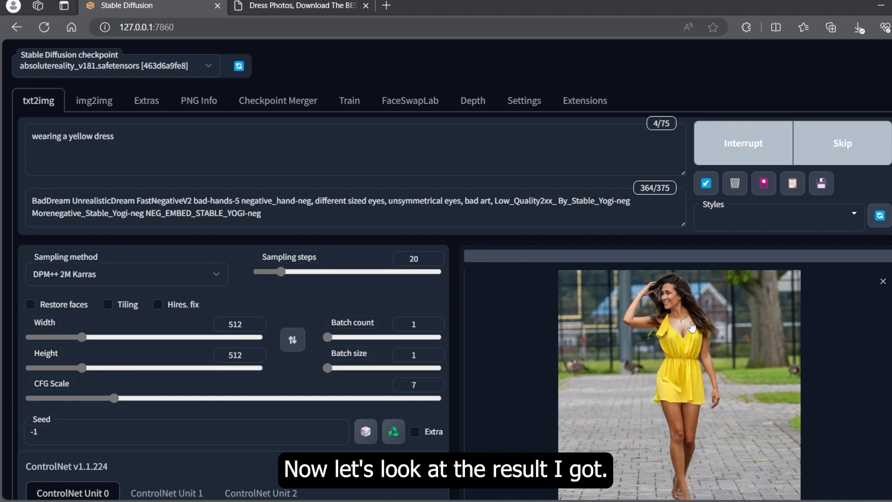